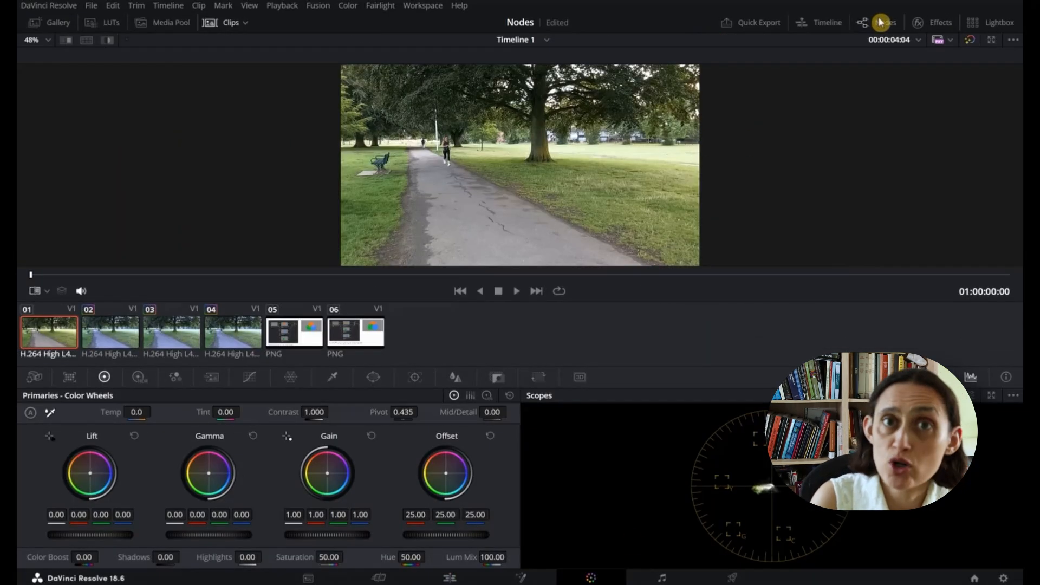
Show the Node Editor so the first park clip's single node graph is visible
{"action": "left_click", "coordinate": [885, 22]}
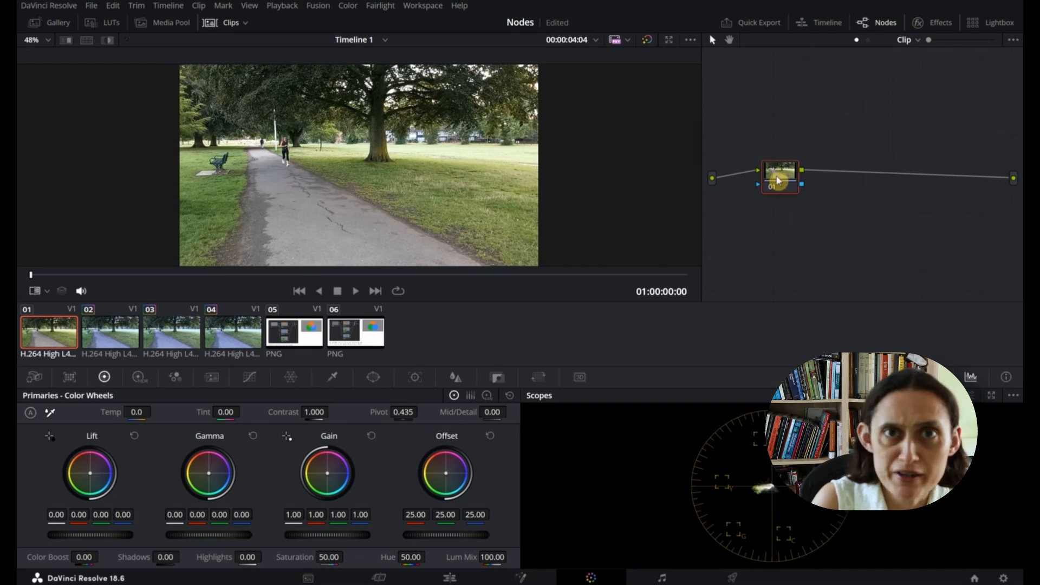
Label node 01 as the colour correction node via its Node Label option
{"action": "right_click", "coordinate": [780, 178]}
{"action": "type", "text": "Colour"}
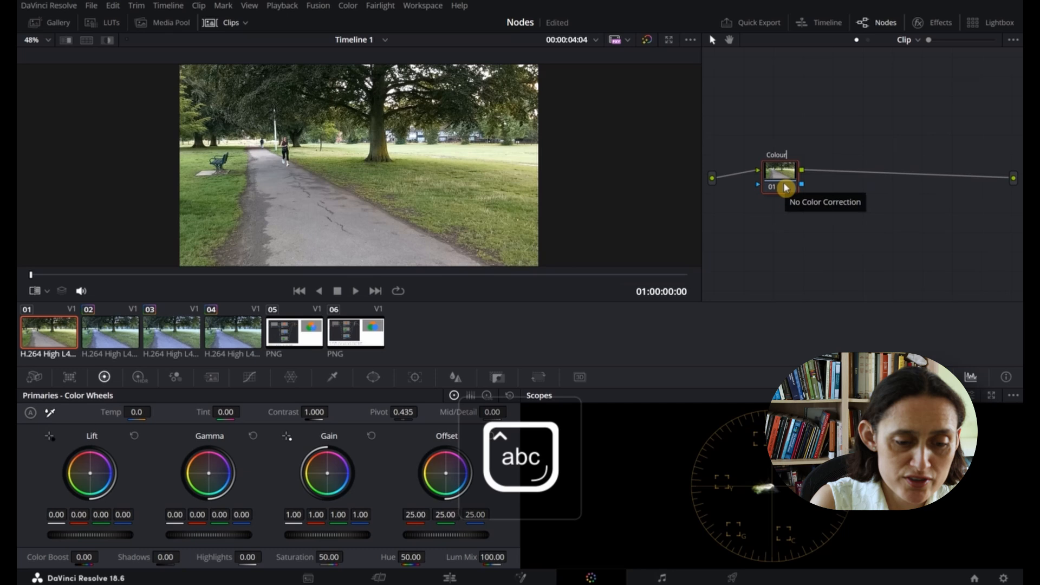
{"action": "type", "text": "correctio"}
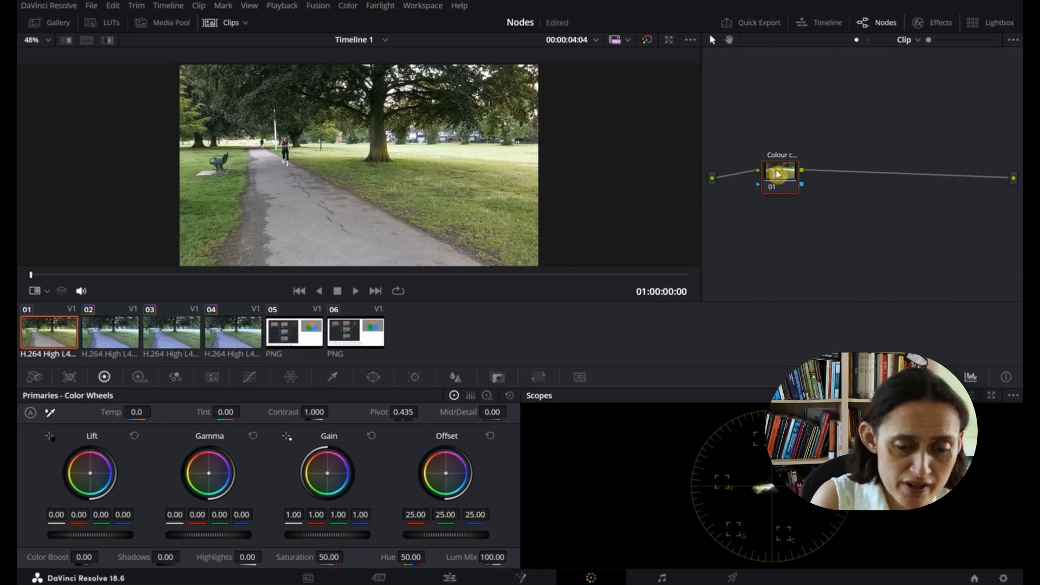
Push the Gain wheel toward a strong orange tint, then lock the colour correction node
{"action": "right_click", "coordinate": [781, 174]}
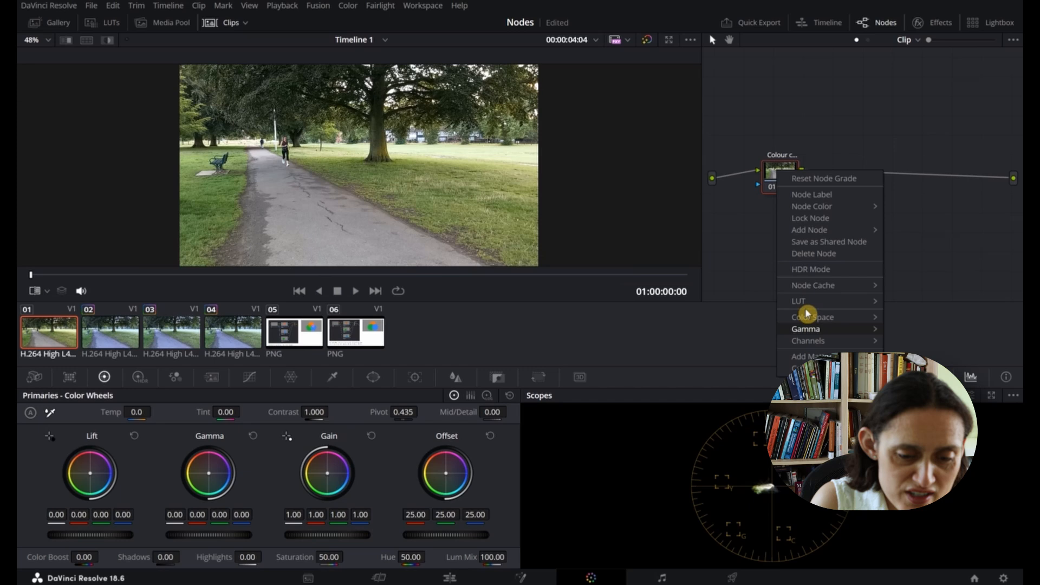
{"action": "mouse_move", "coordinate": [810, 219]}
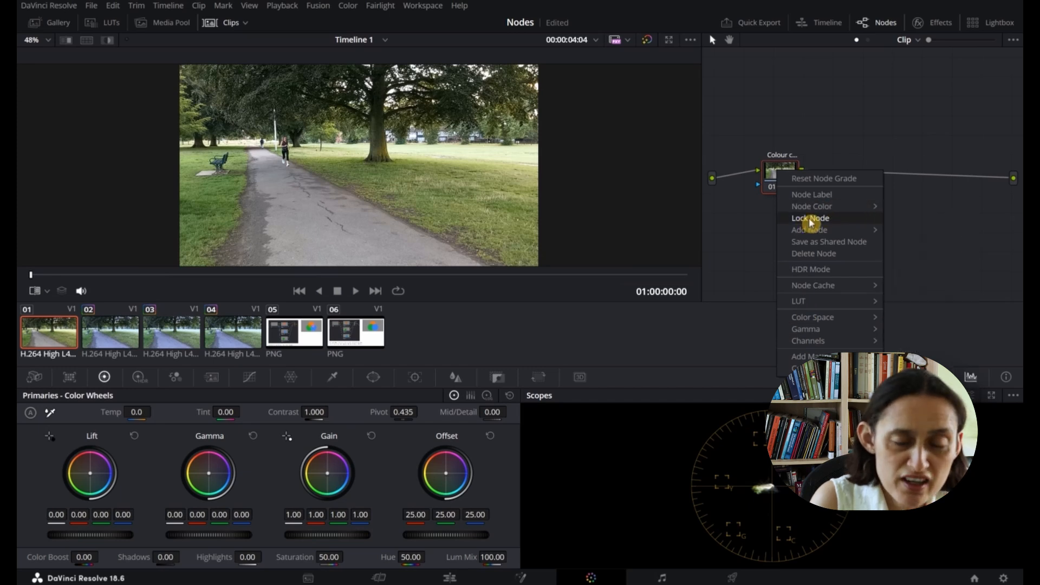
{"action": "mouse_move", "coordinate": [728, 220]}
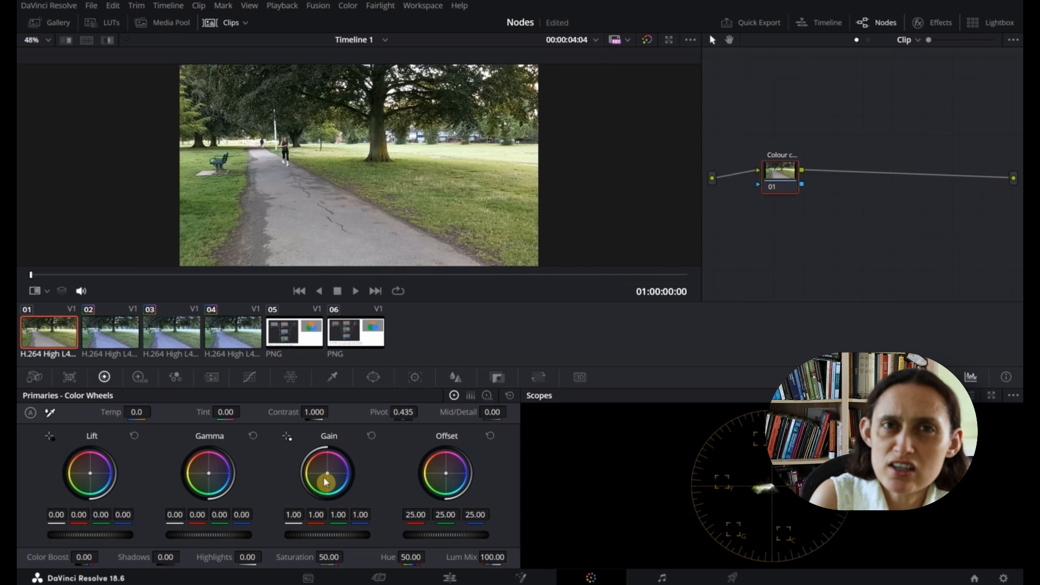
{"action": "left_click_drag", "start_coordinate": [326, 472], "coordinate": [338, 465]}
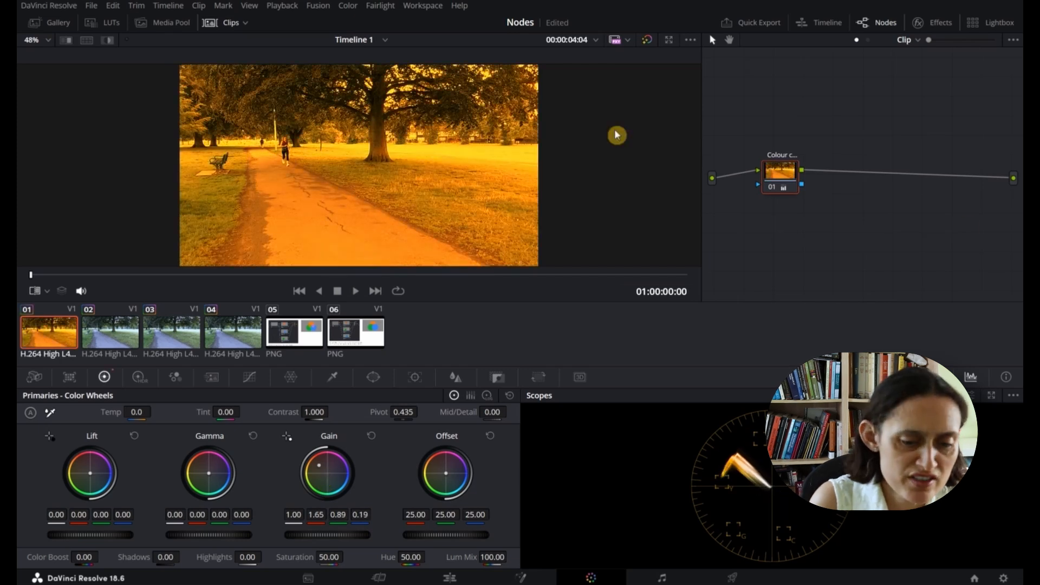
{"action": "right_click", "coordinate": [780, 171]}
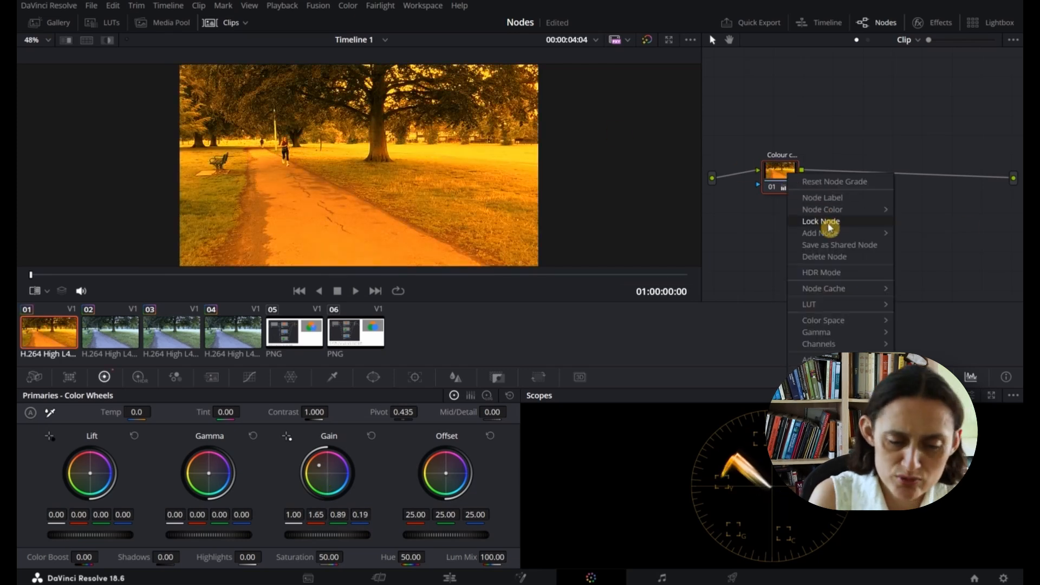
{"action": "left_click", "coordinate": [820, 221]}
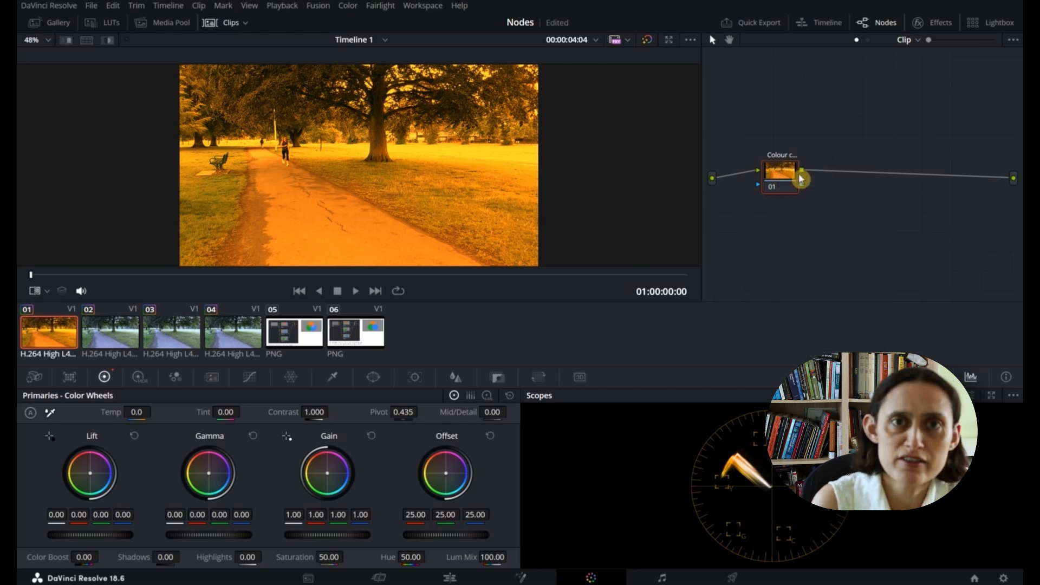
Add a serial node after the labelled node, then delete that second node again
{"action": "right_click", "coordinate": [780, 171]}
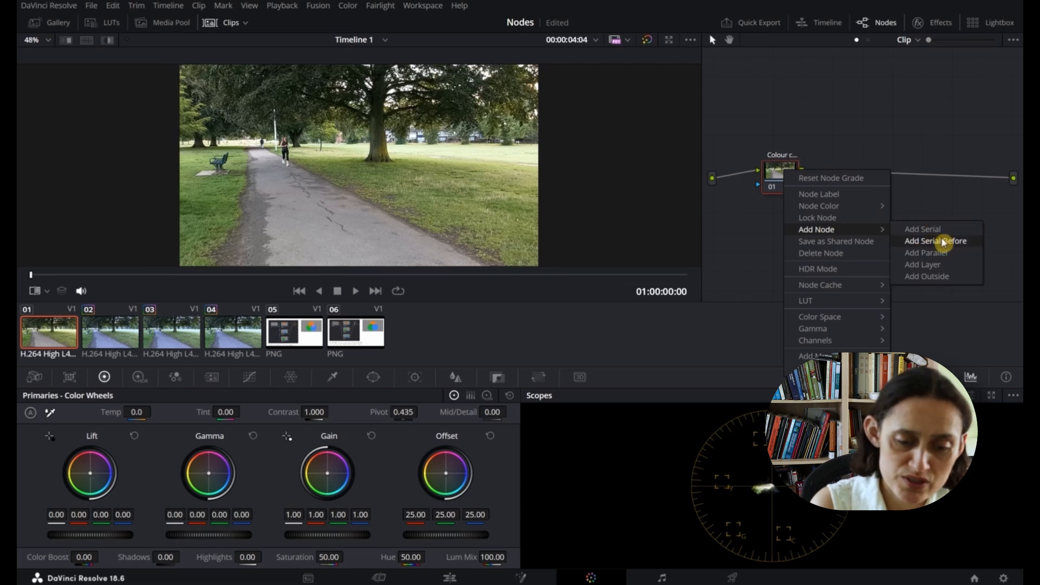
{"action": "mouse_move", "coordinate": [950, 264]}
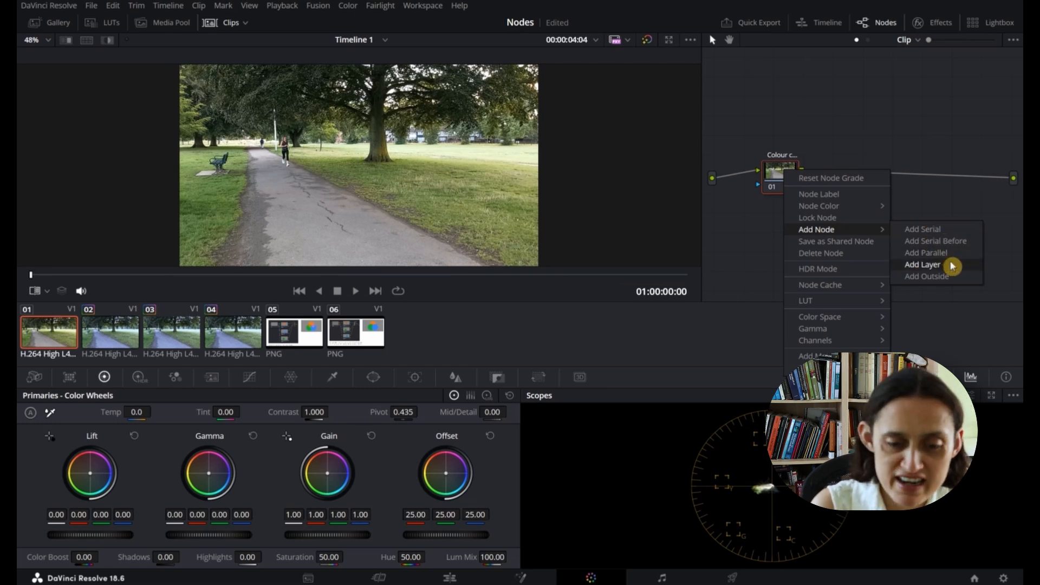
{"action": "mouse_move", "coordinate": [897, 204]}
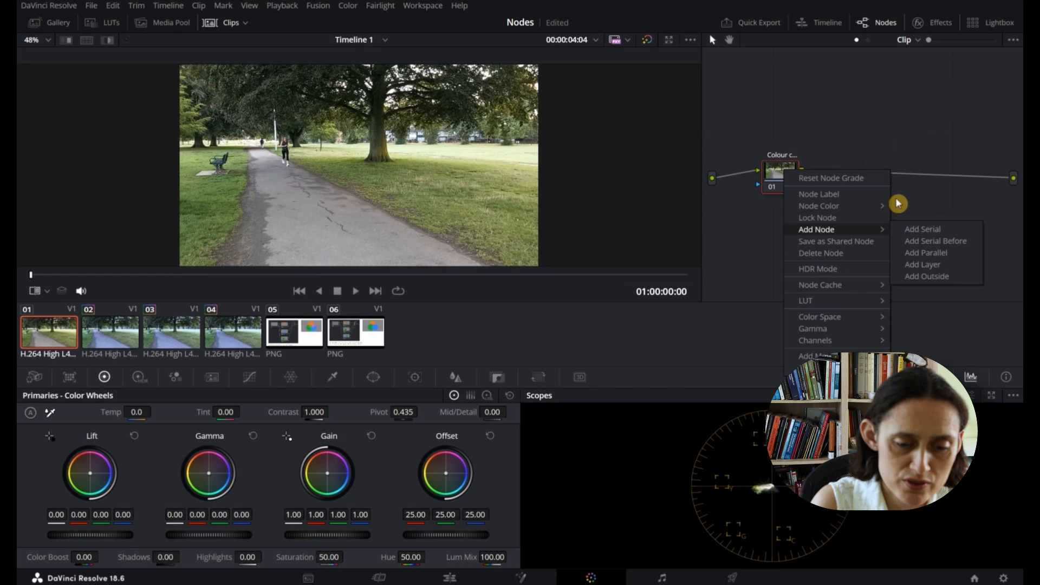
{"action": "mouse_move", "coordinate": [850, 254]}
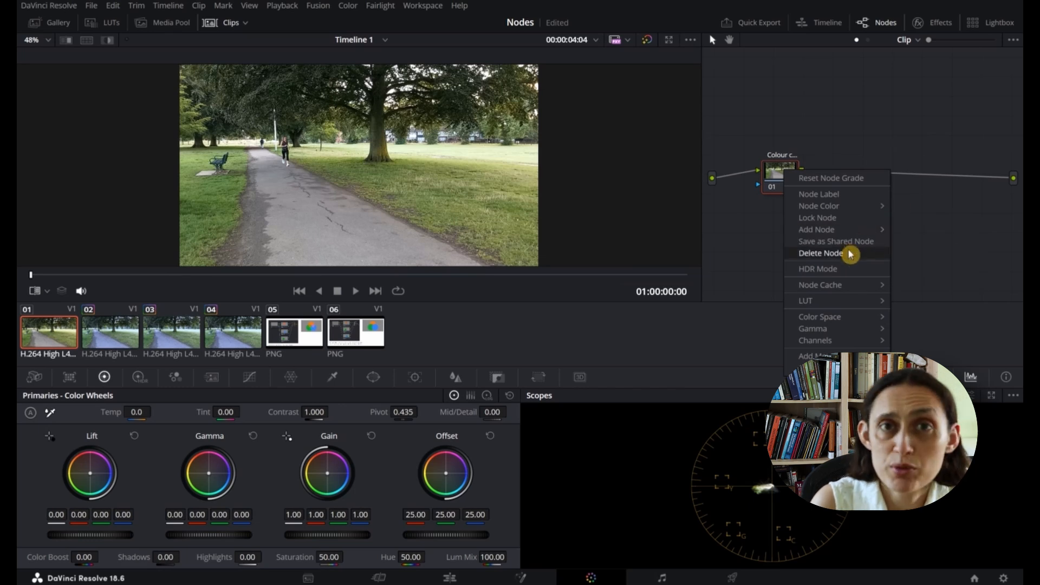
{"action": "mouse_move", "coordinate": [836, 241]}
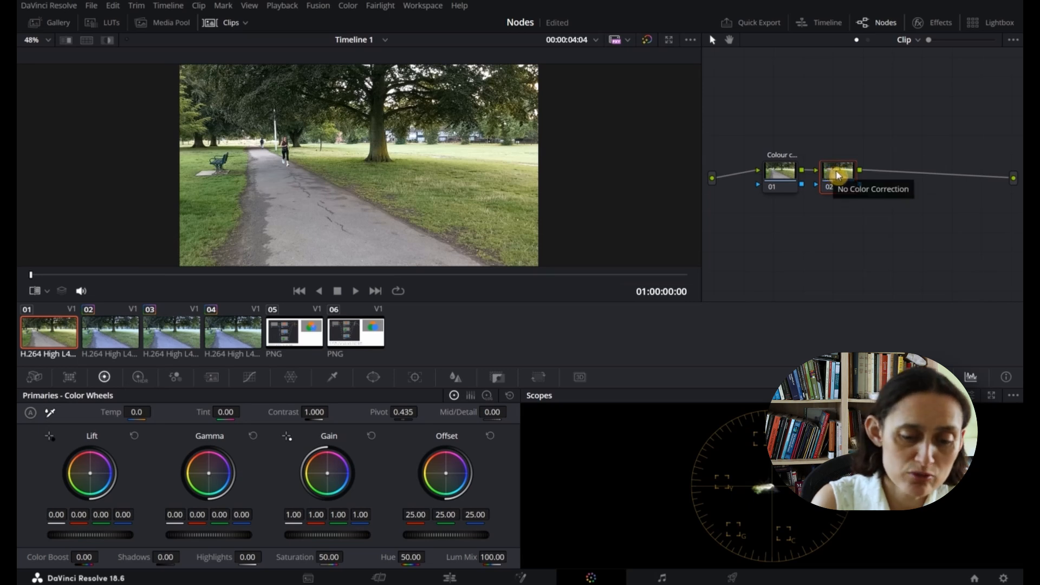
{"action": "right_click", "coordinate": [837, 172]}
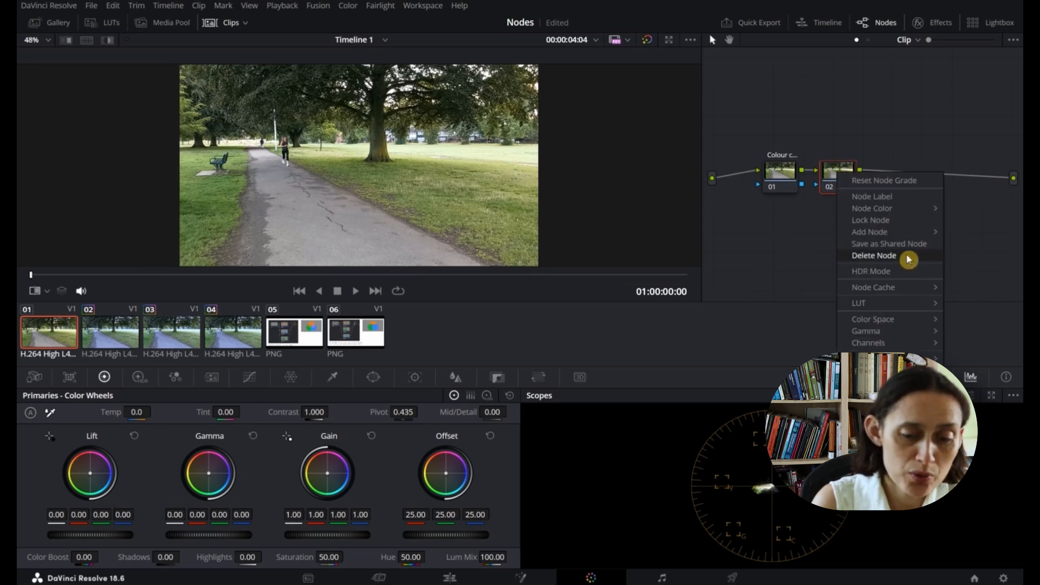
{"action": "left_click", "coordinate": [874, 255]}
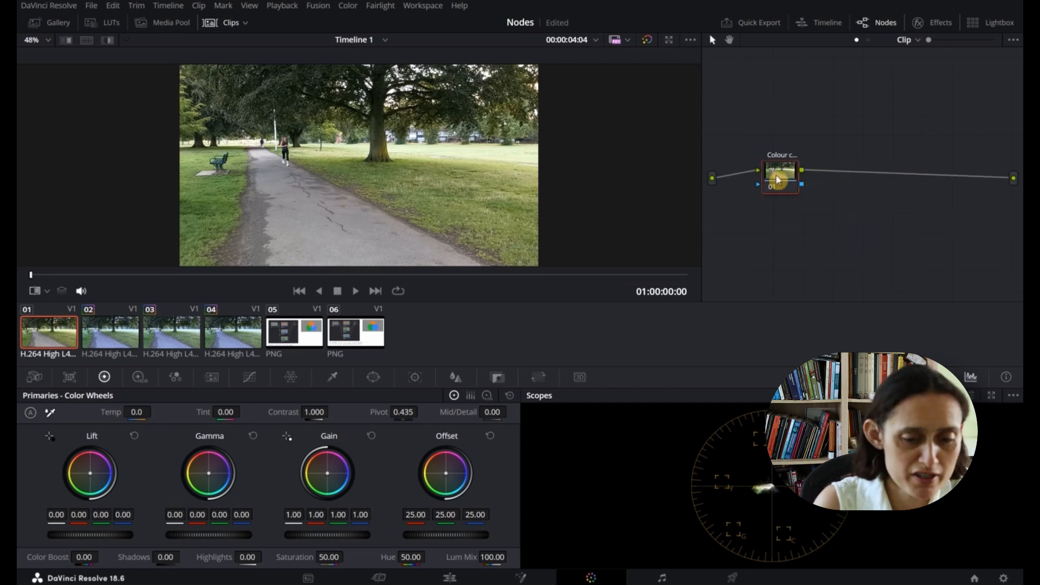
On the second clip enable the grass-correction and Darken nodes, then move to the parallel-node clip
{"action": "left_click", "coordinate": [109, 331]}
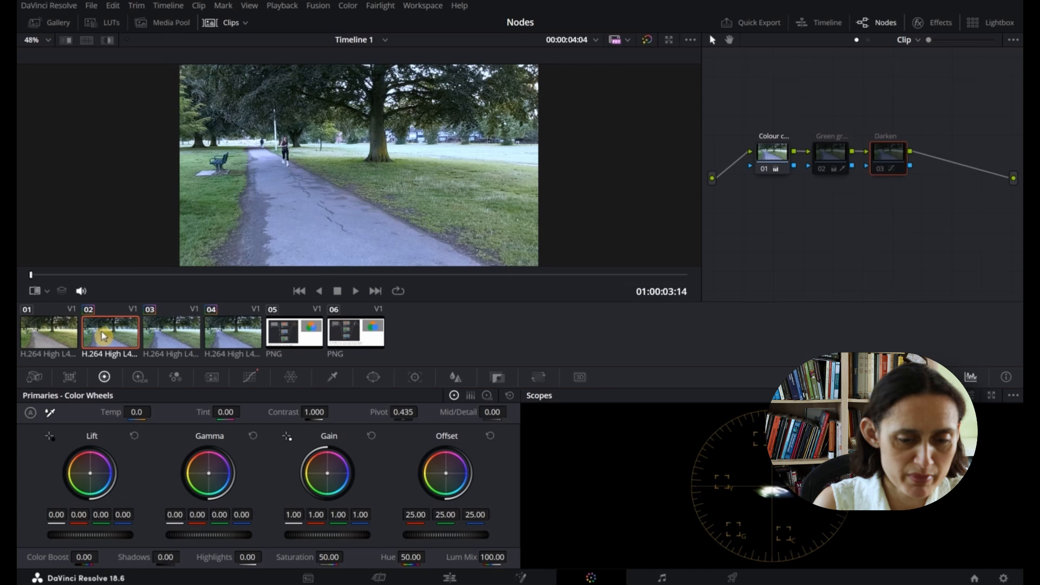
{"action": "mouse_move", "coordinate": [821, 172]}
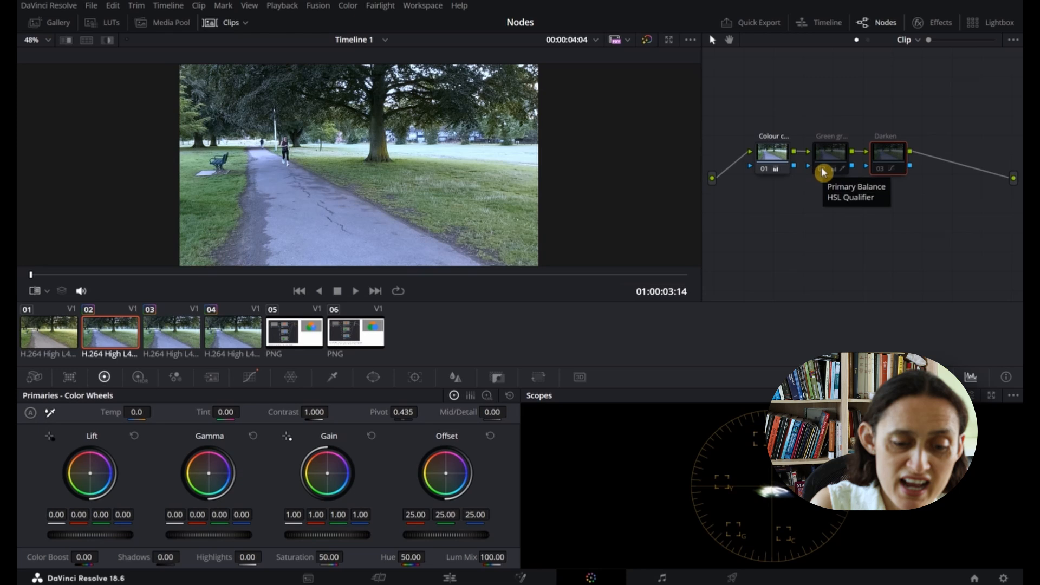
{"action": "mouse_move", "coordinate": [894, 163]}
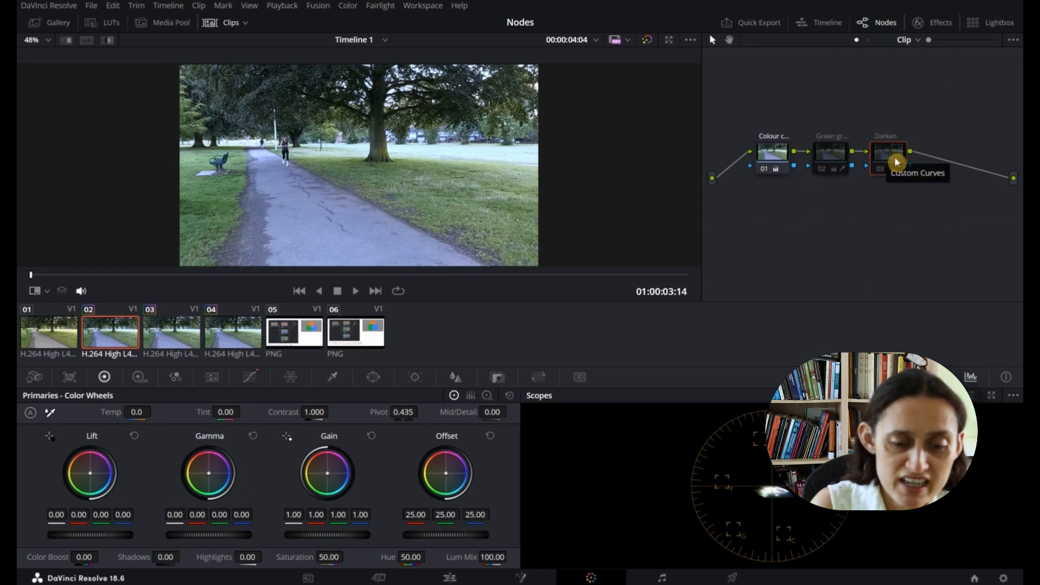
{"action": "mouse_move", "coordinate": [822, 174]}
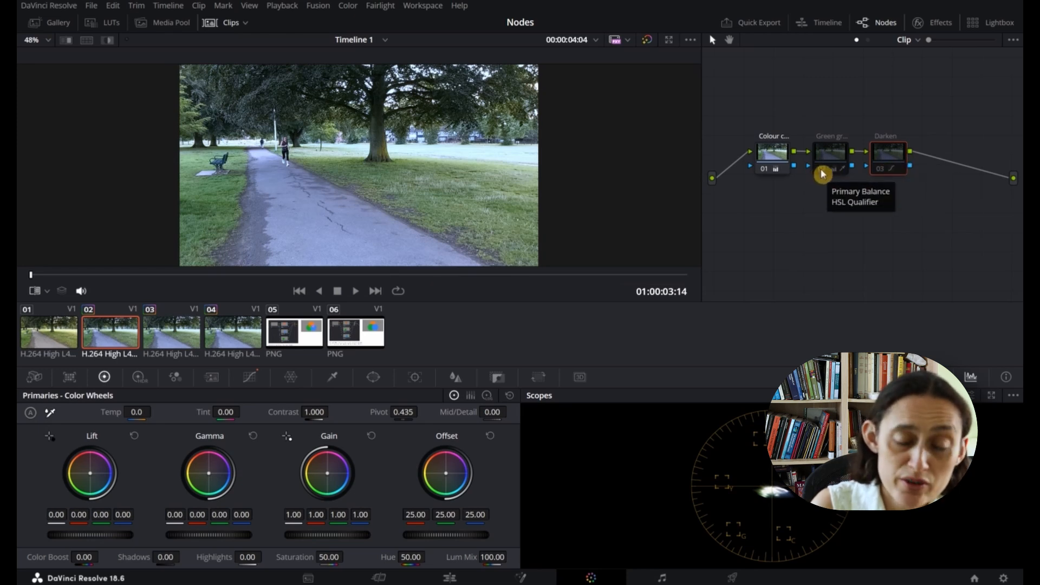
{"action": "left_click", "coordinate": [830, 153]}
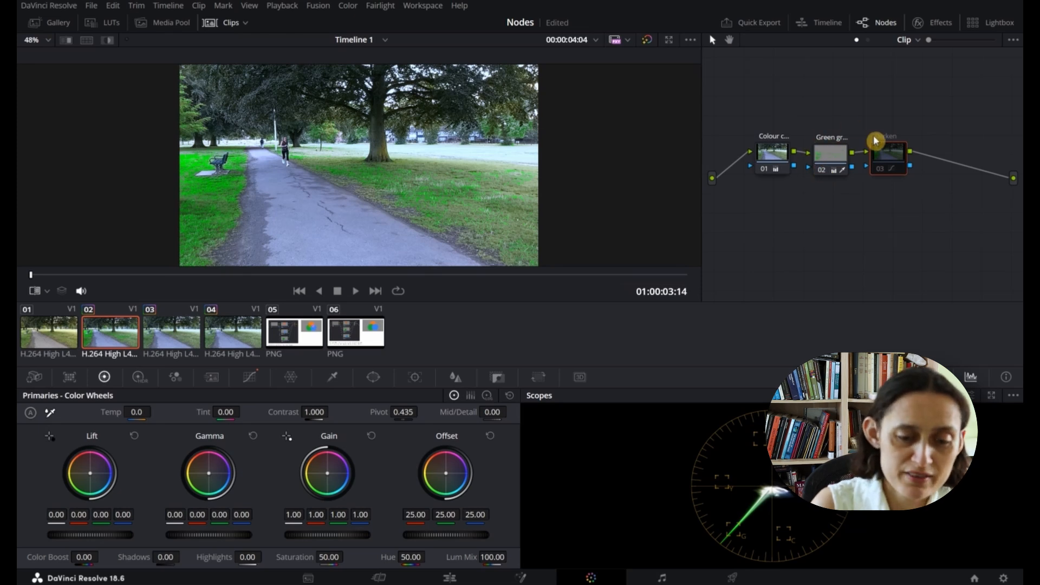
{"action": "left_click", "coordinate": [888, 153]}
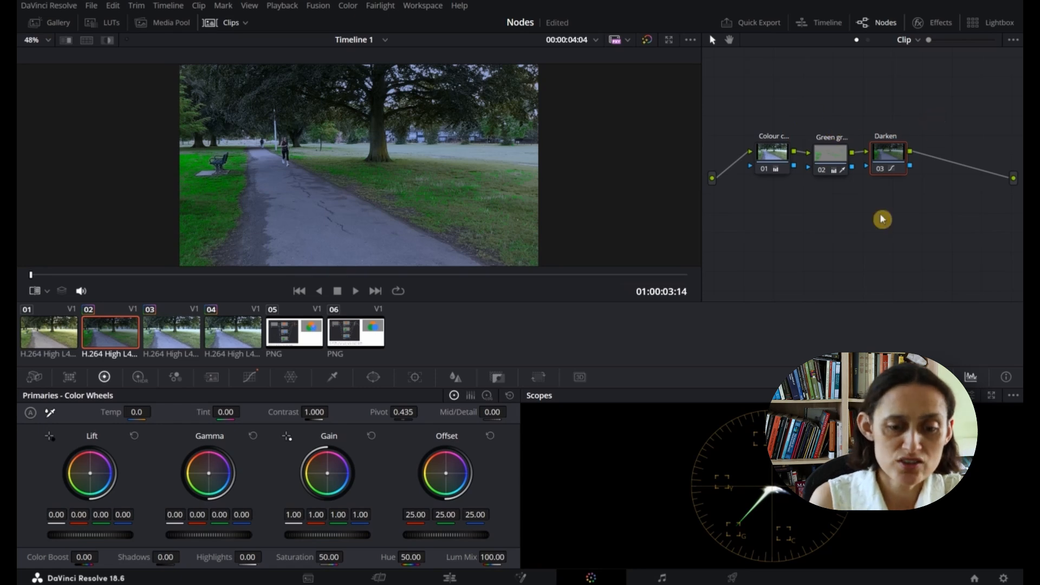
{"action": "left_click", "coordinate": [171, 333]}
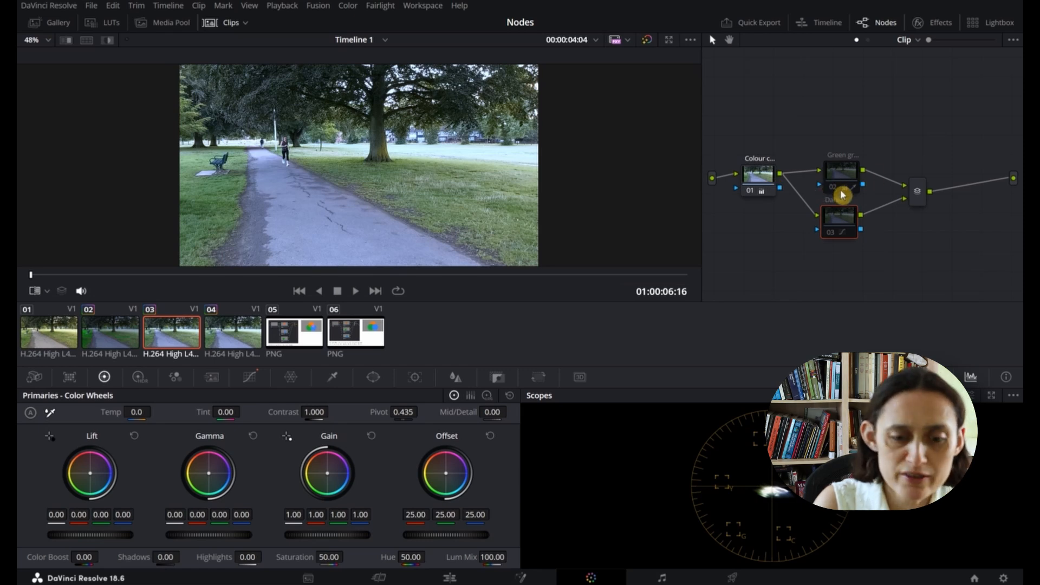
{"action": "mouse_move", "coordinate": [834, 190]}
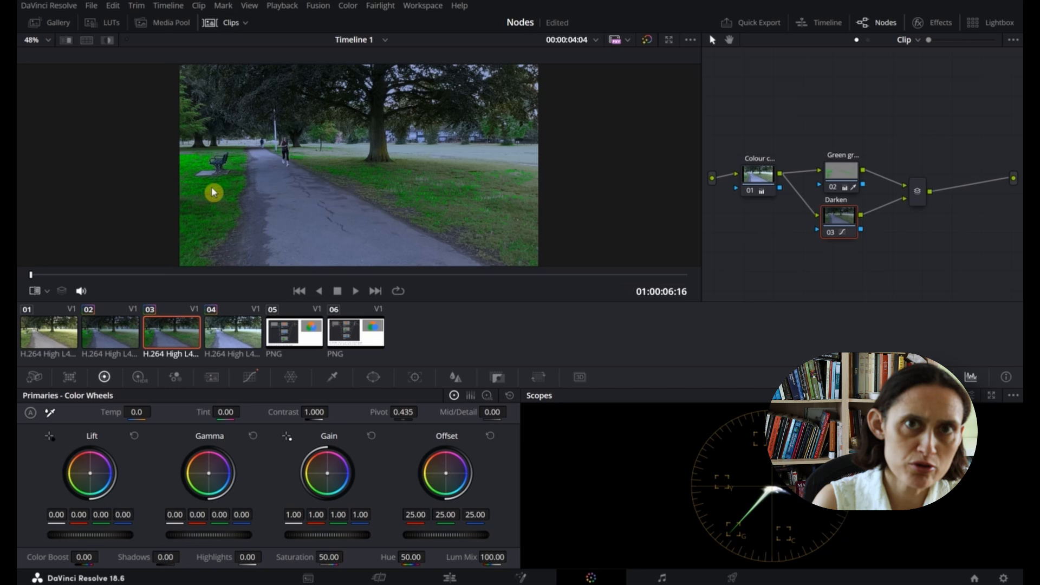
{"action": "mouse_move", "coordinate": [123, 337]}
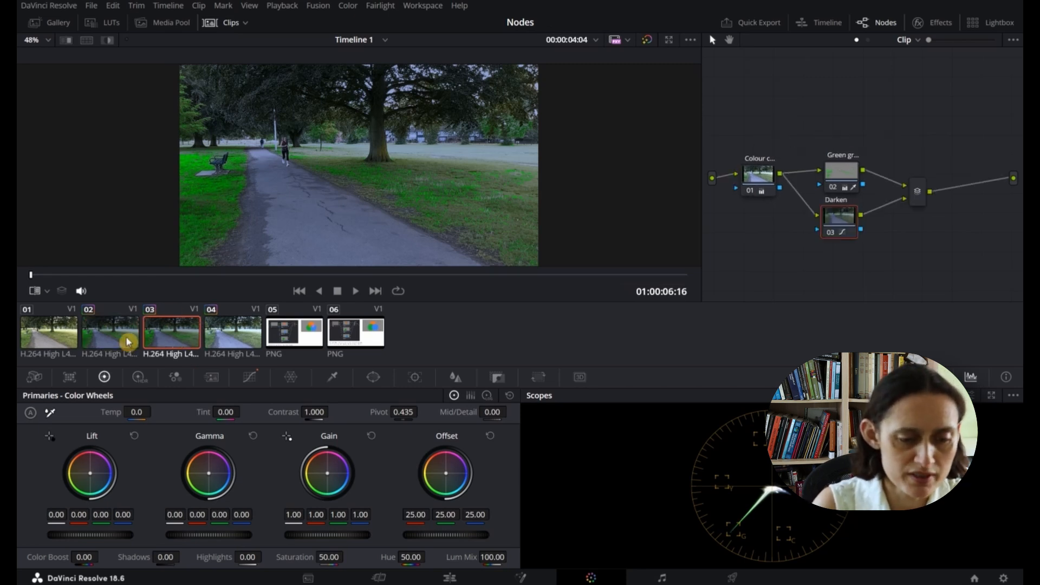
{"action": "left_click", "coordinate": [108, 332]}
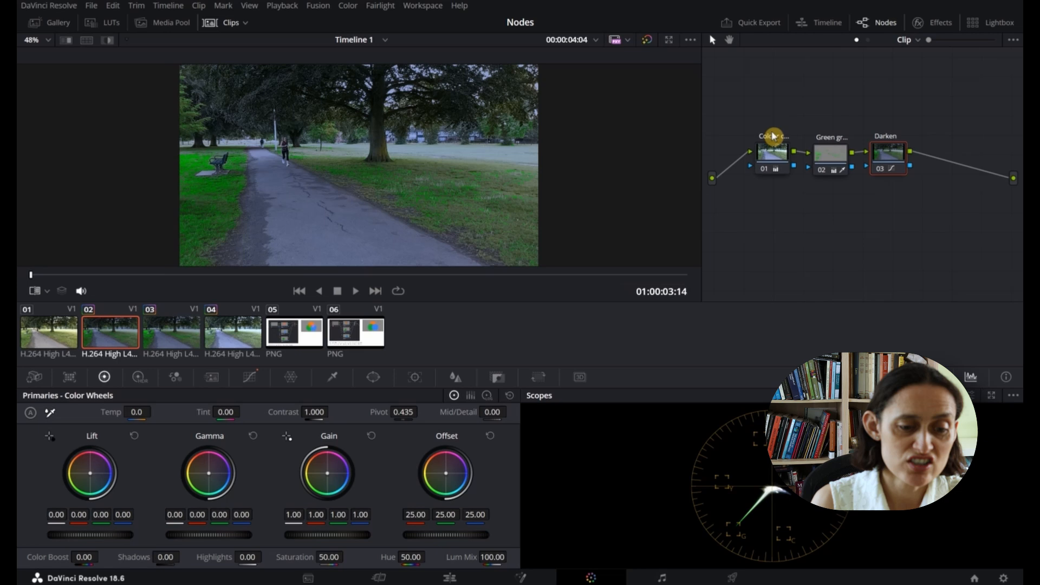
{"action": "left_click", "coordinate": [170, 332]}
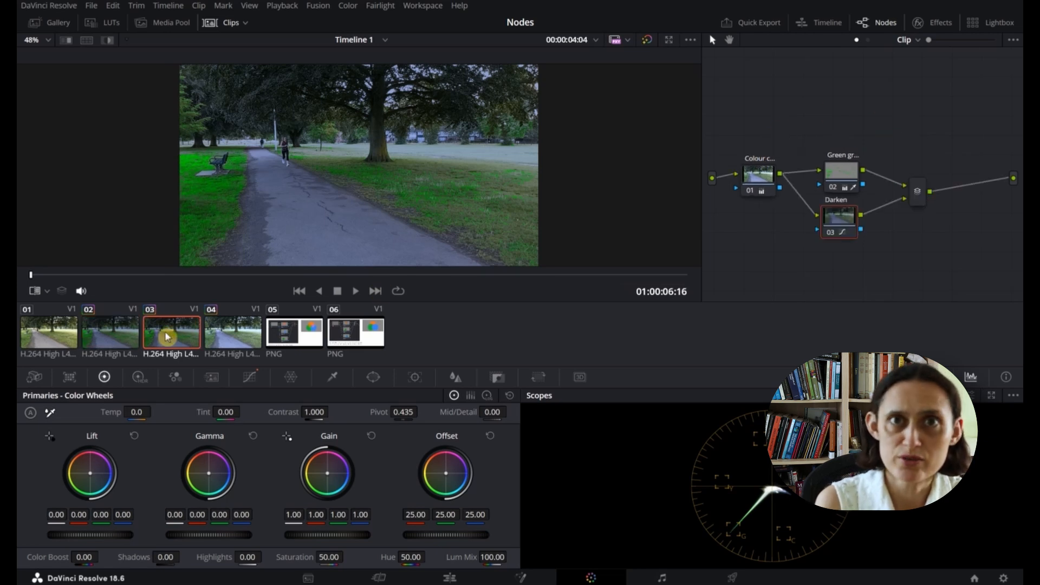
{"action": "mouse_move", "coordinate": [863, 214]}
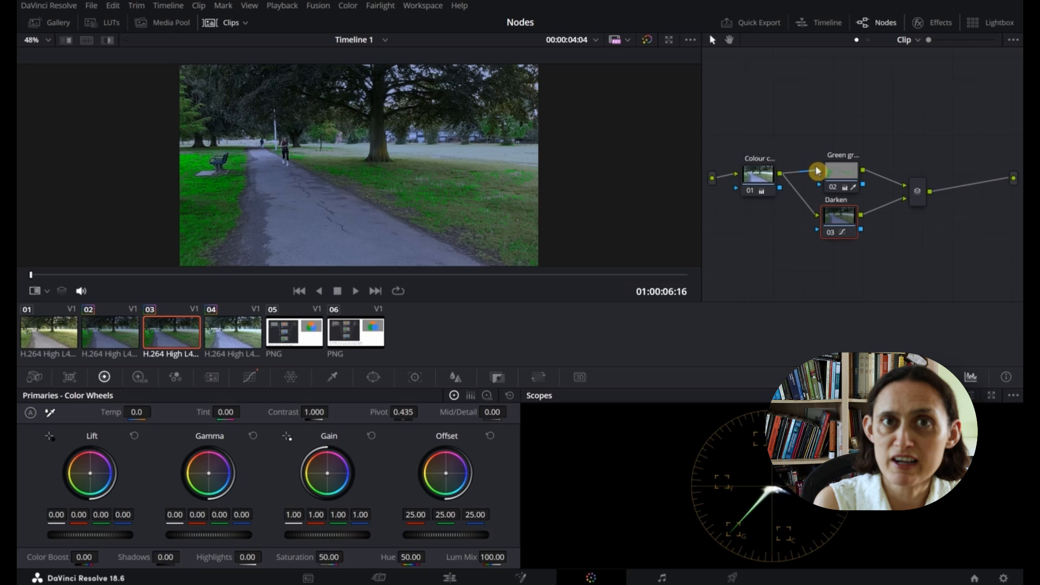
{"action": "left_click", "coordinate": [838, 217]}
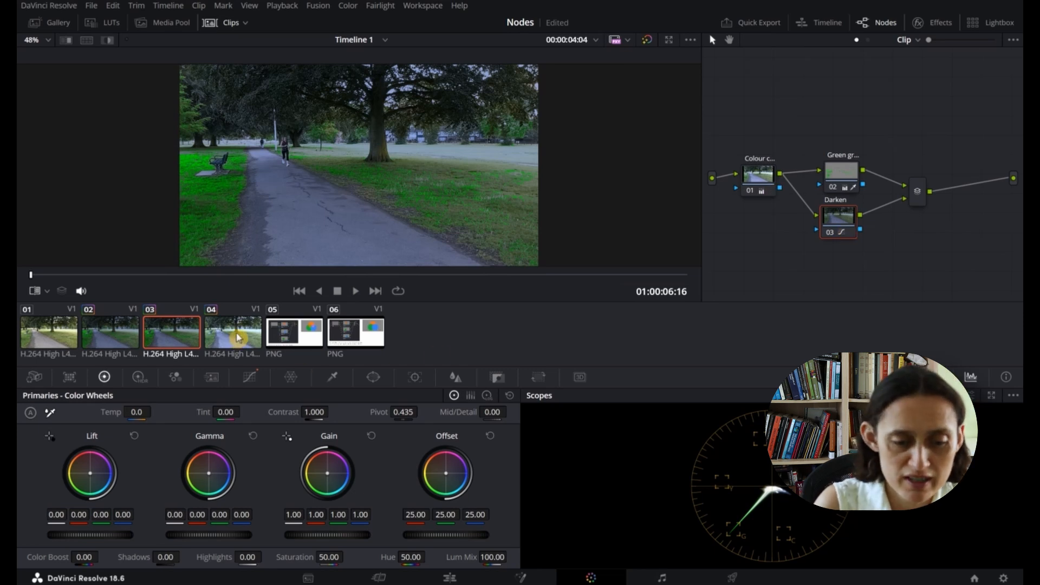
On clip 04 add a layer node below Darken feeding the mixer, then show the Parallel Mixer slide
{"action": "left_click", "coordinate": [232, 332]}
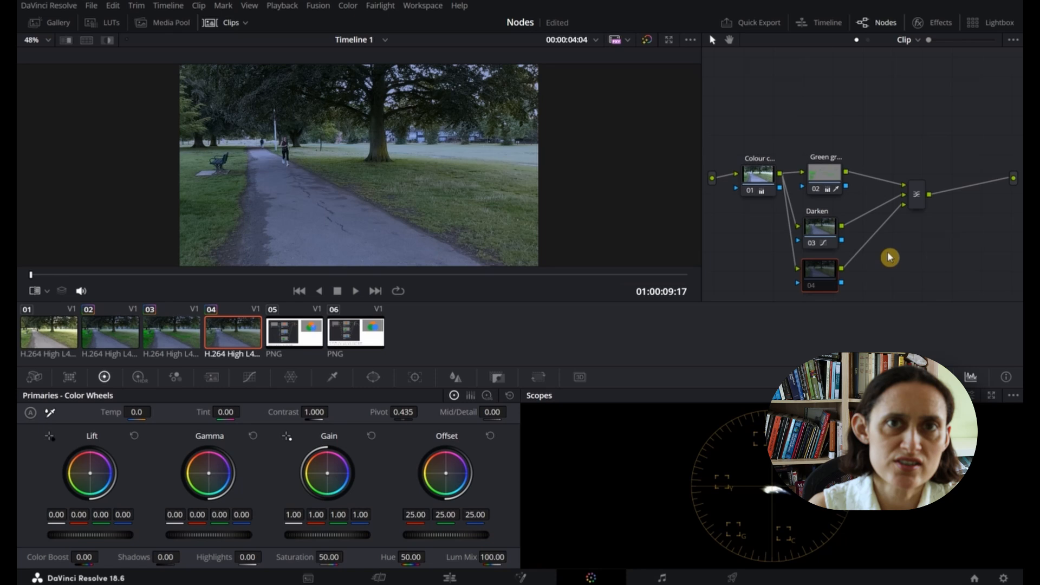
{"action": "mouse_move", "coordinate": [846, 196]}
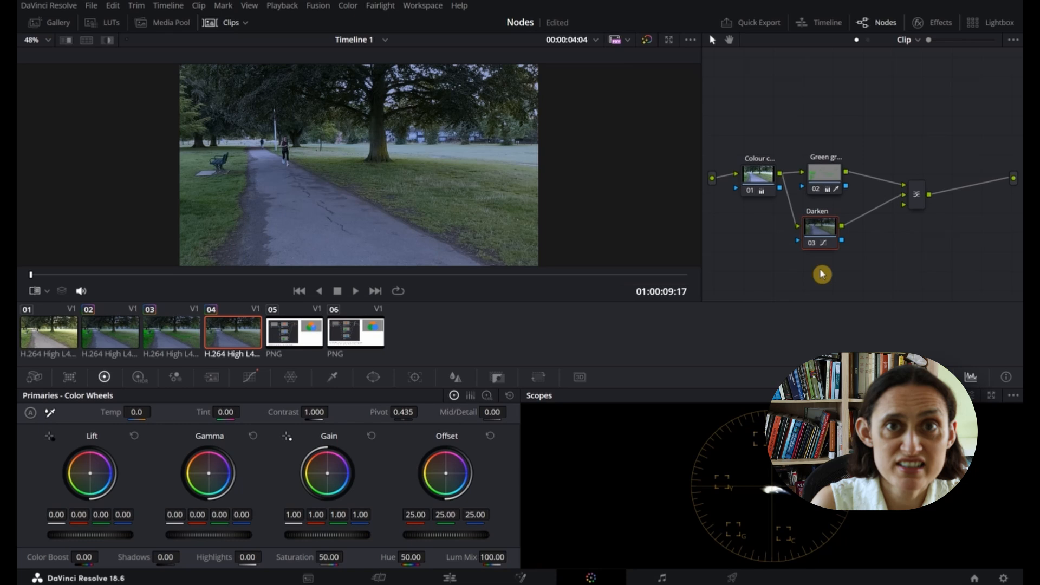
{"action": "right_click", "coordinate": [820, 229]}
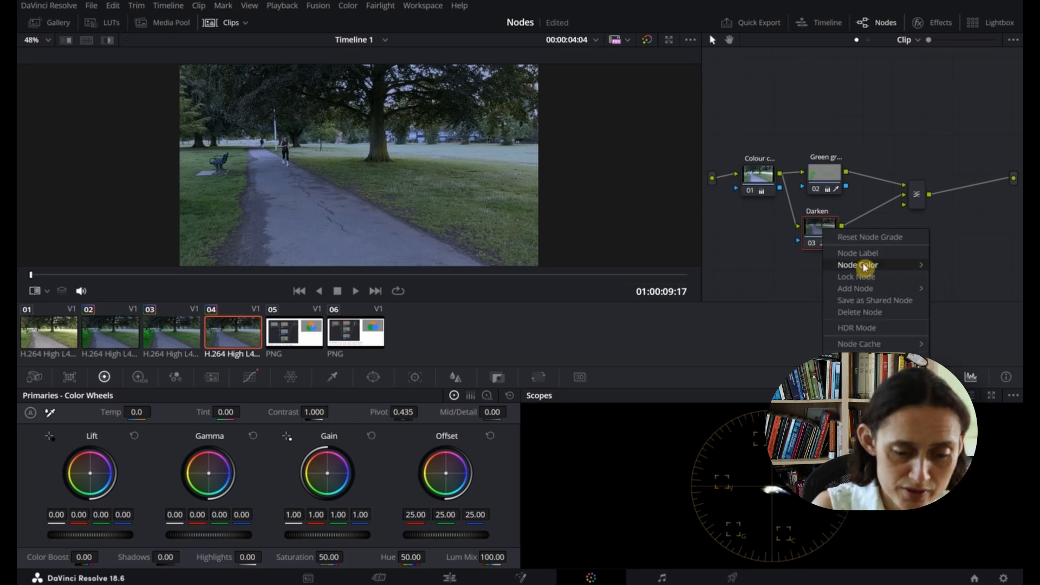
{"action": "mouse_move", "coordinate": [855, 288]}
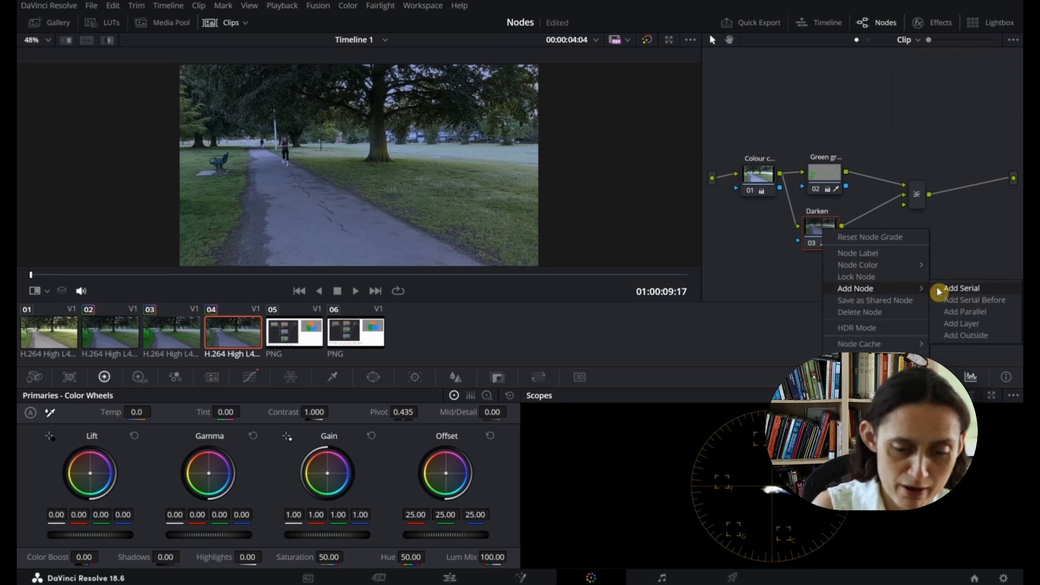
{"action": "left_click", "coordinate": [962, 289]}
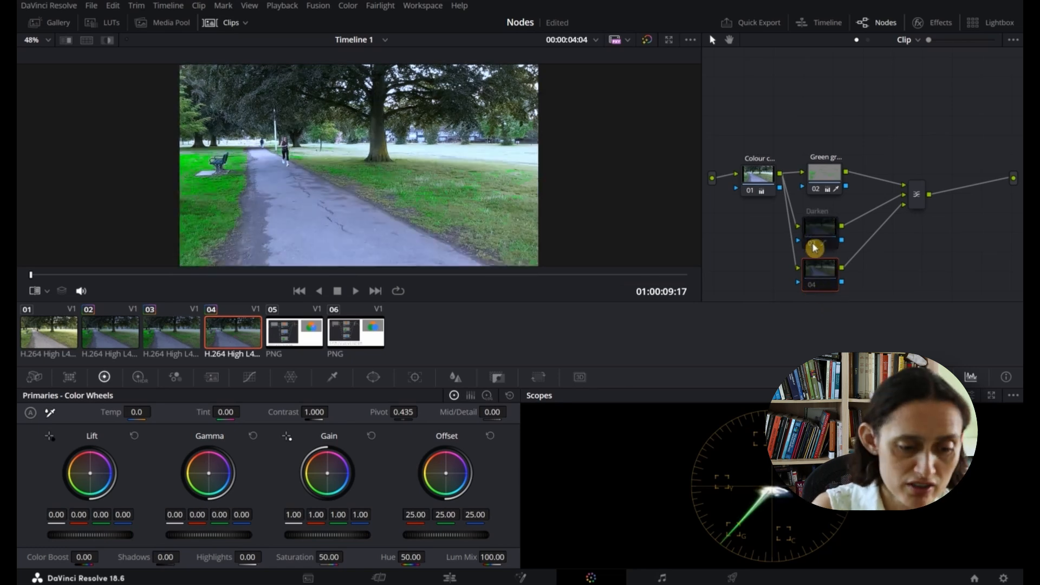
{"action": "left_click", "coordinate": [294, 332]}
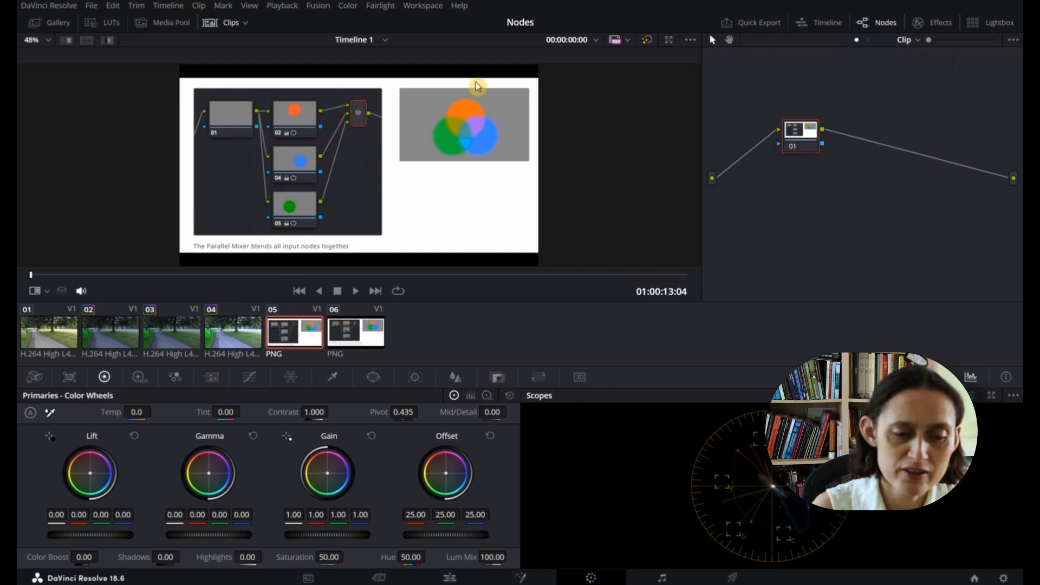
{"action": "mouse_move", "coordinate": [462, 137]}
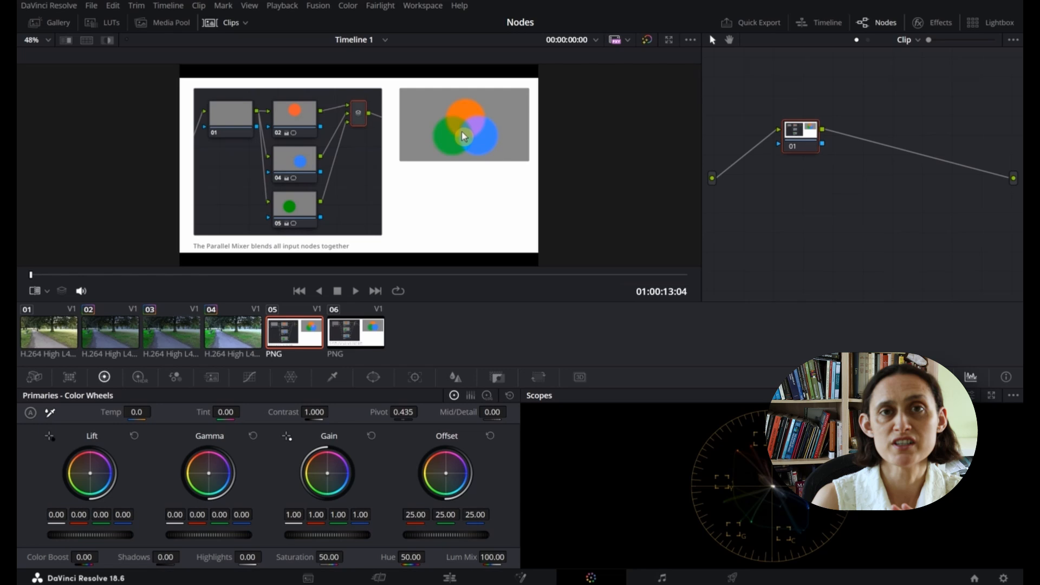
Show clip 06's Layer Mixer diagram slide where lower inputs obscure those behind
{"action": "left_click", "coordinate": [356, 331]}
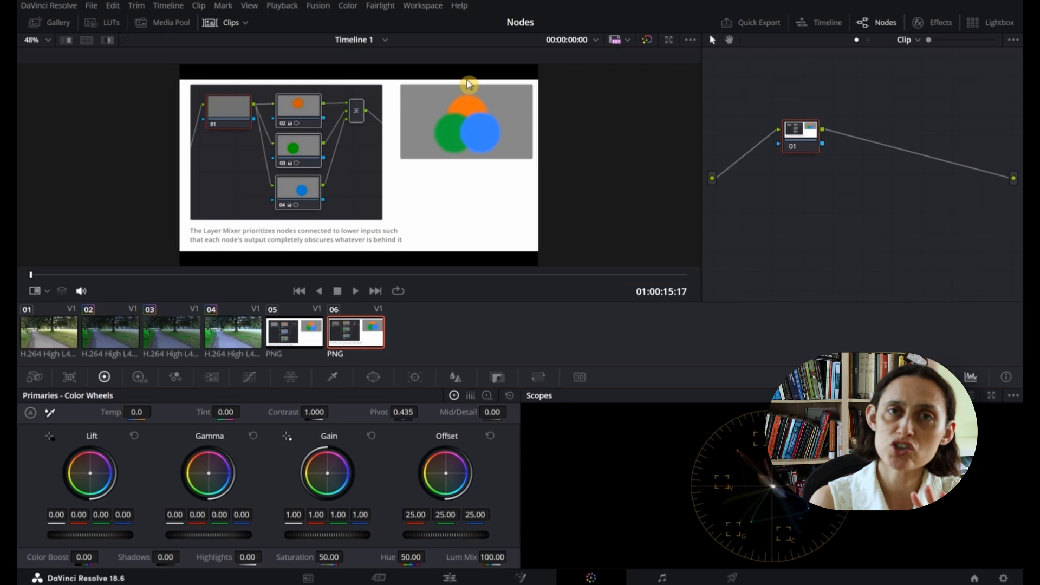
{"action": "mouse_move", "coordinate": [474, 174]}
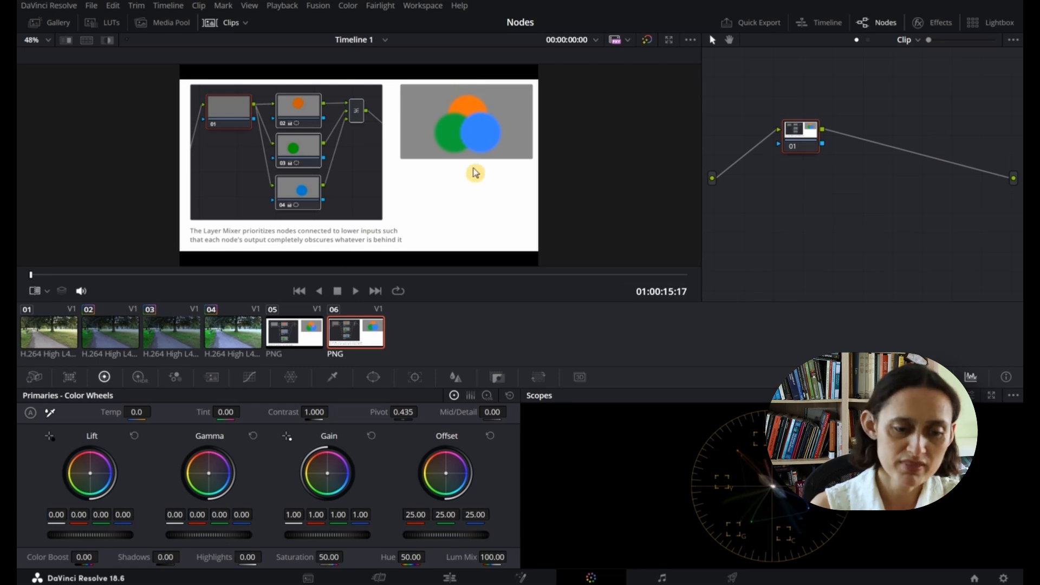
{"action": "mouse_move", "coordinate": [427, 151]}
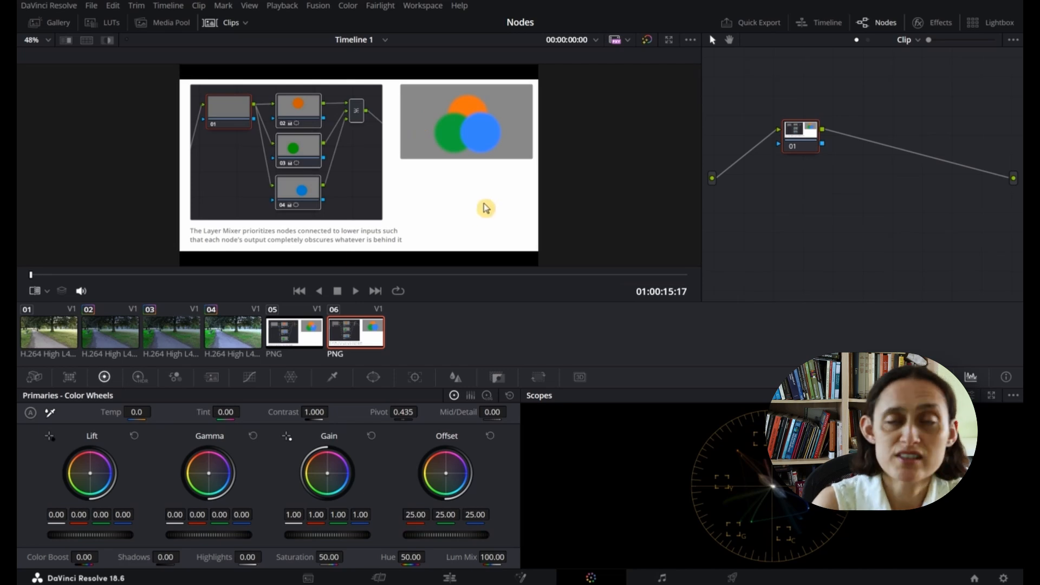
{"action": "mouse_move", "coordinate": [781, 338]}
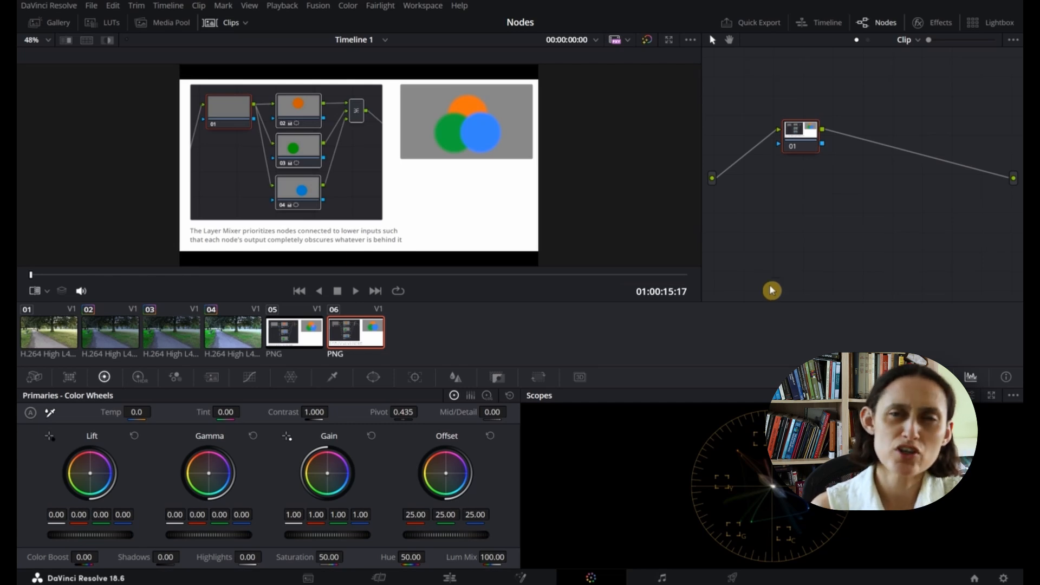
{"action": "mouse_move", "coordinate": [469, 179]}
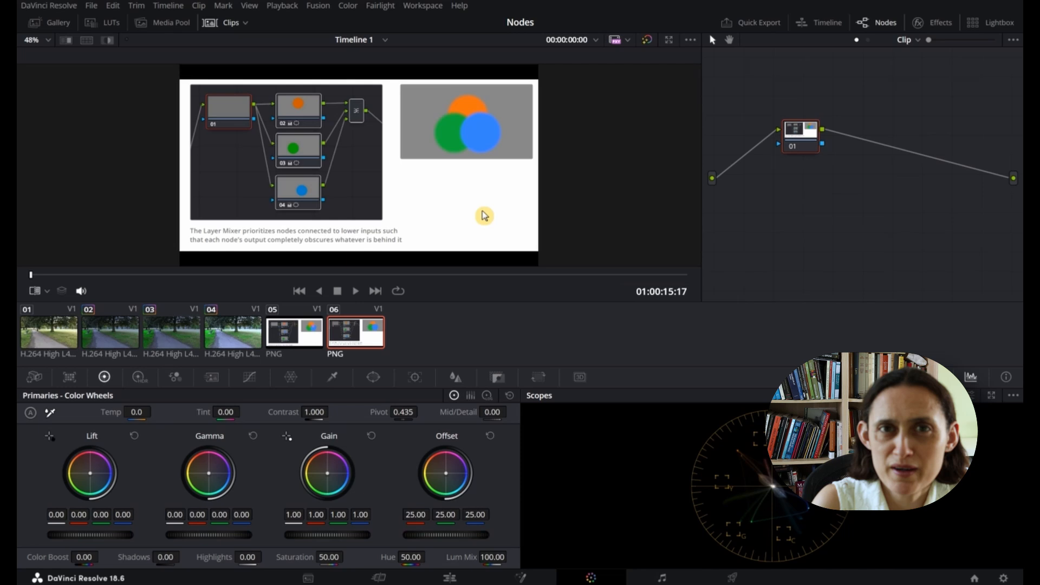
{"action": "mouse_move", "coordinate": [640, 213]}
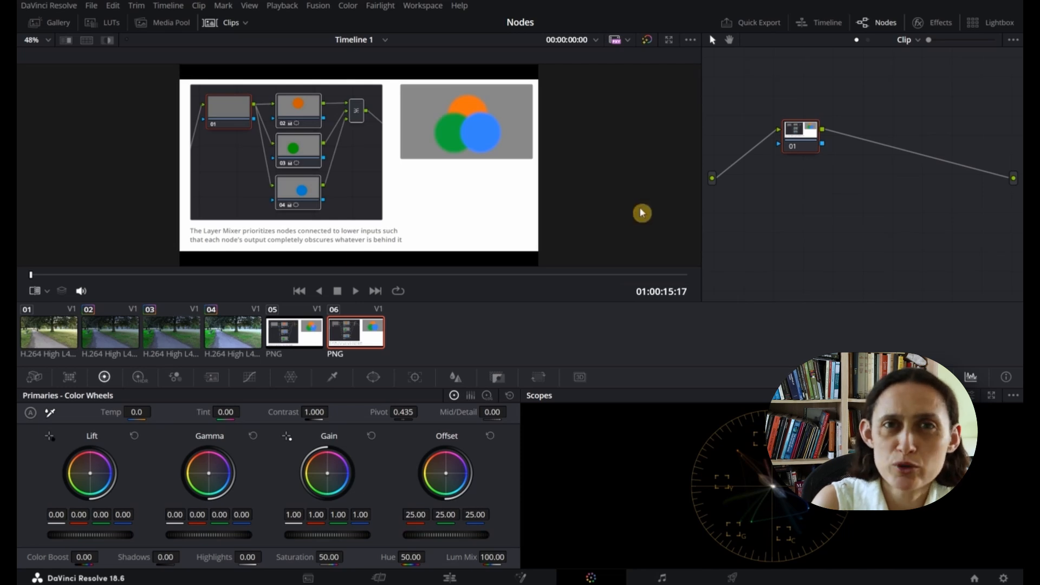